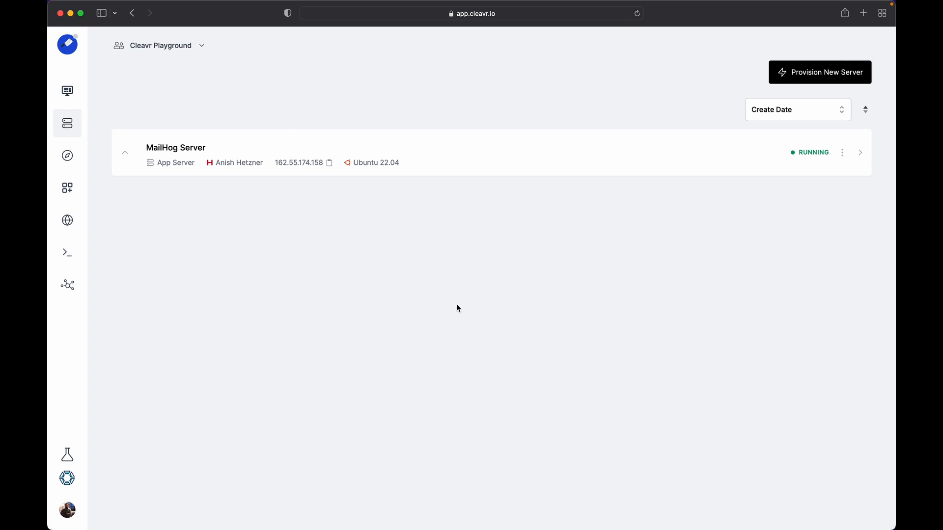
mouse_move(481, 301)
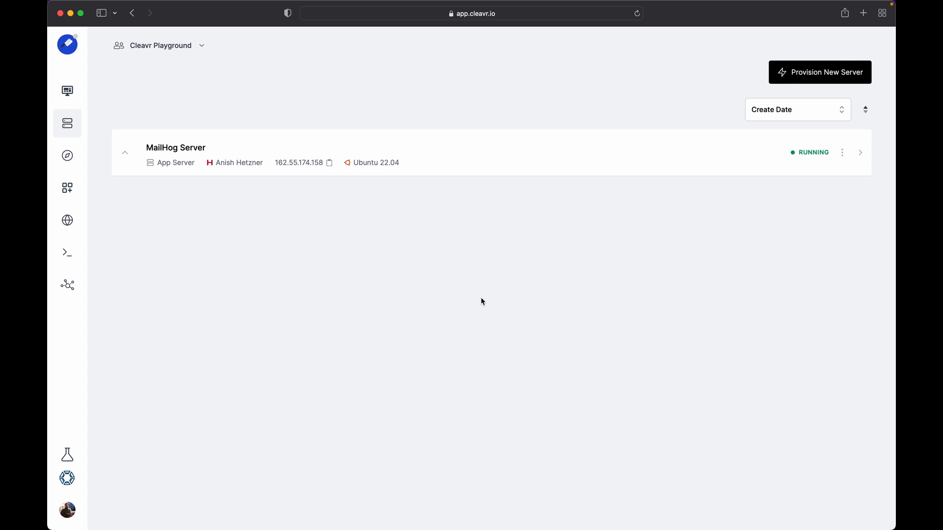
mouse_move(445, 299)
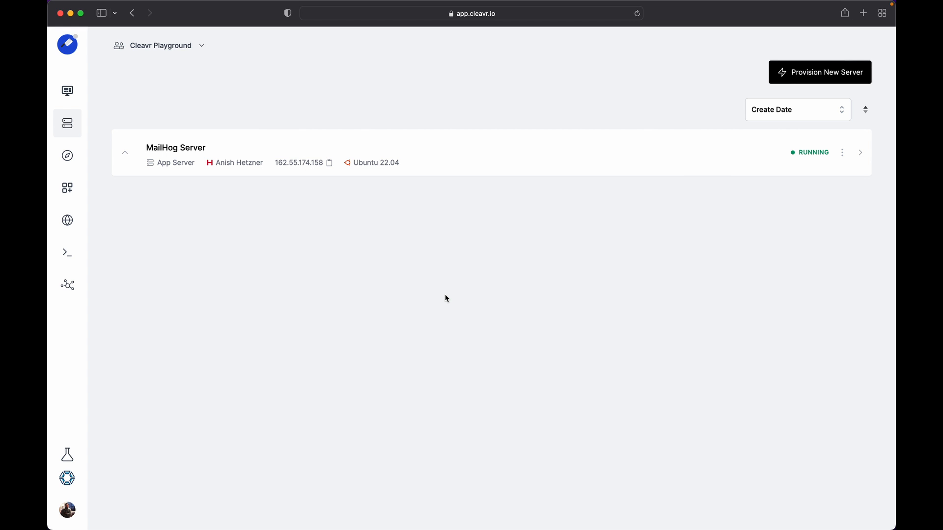
mouse_move(254, 152)
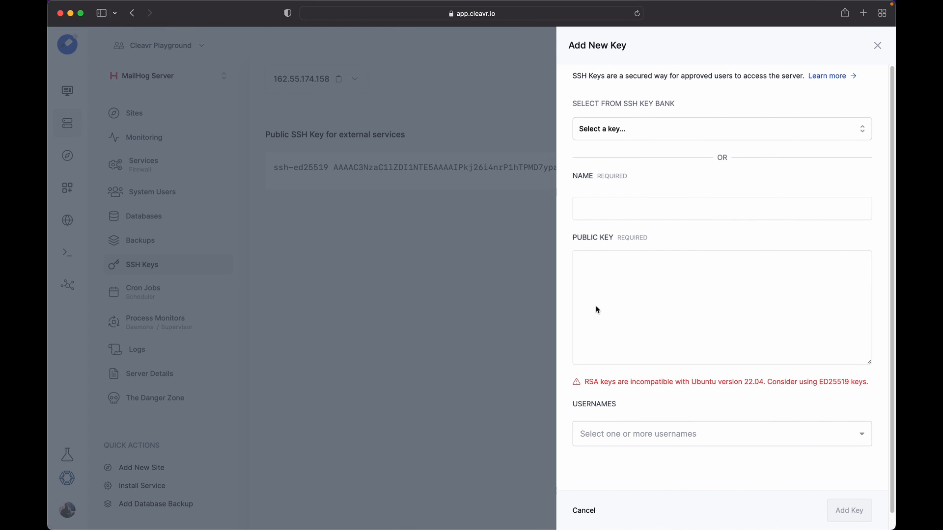
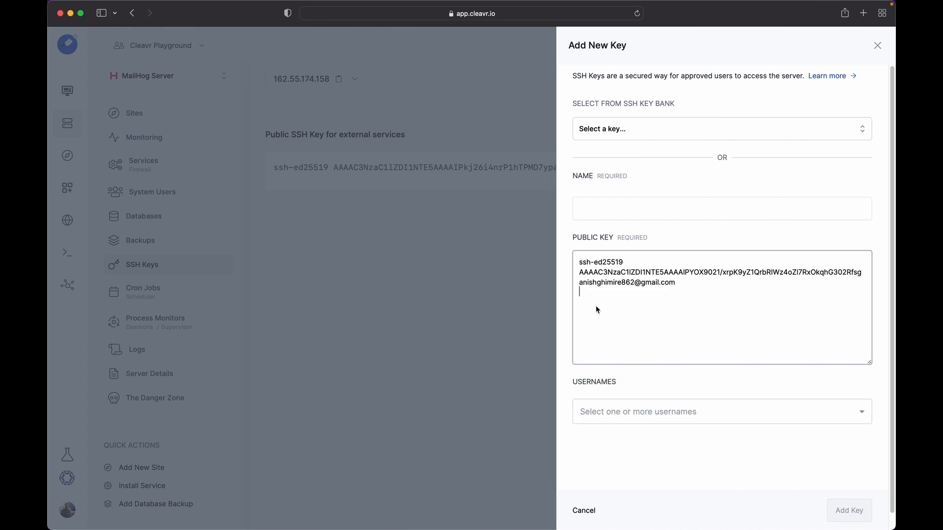
- Add the ed25519 public key as SSH key 'Anish Ed' for the root user
text(Anish Ed)
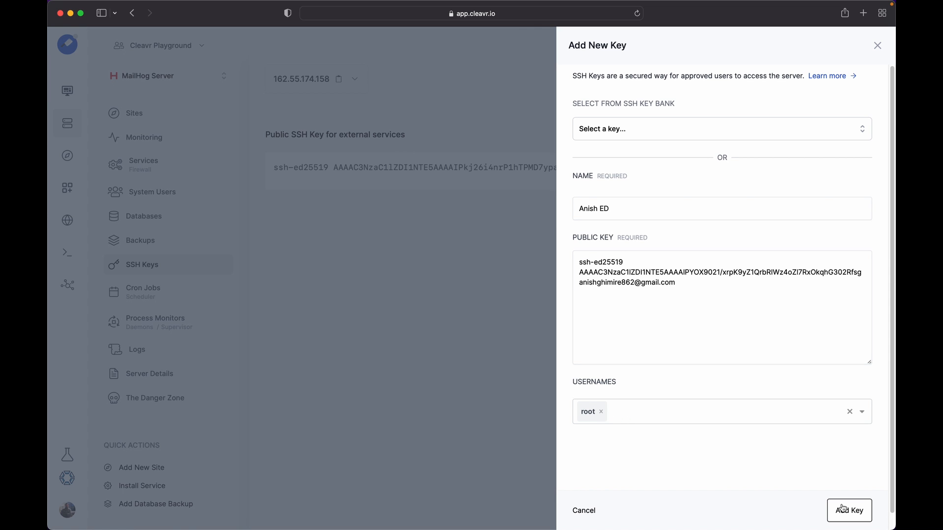
click(848, 511)
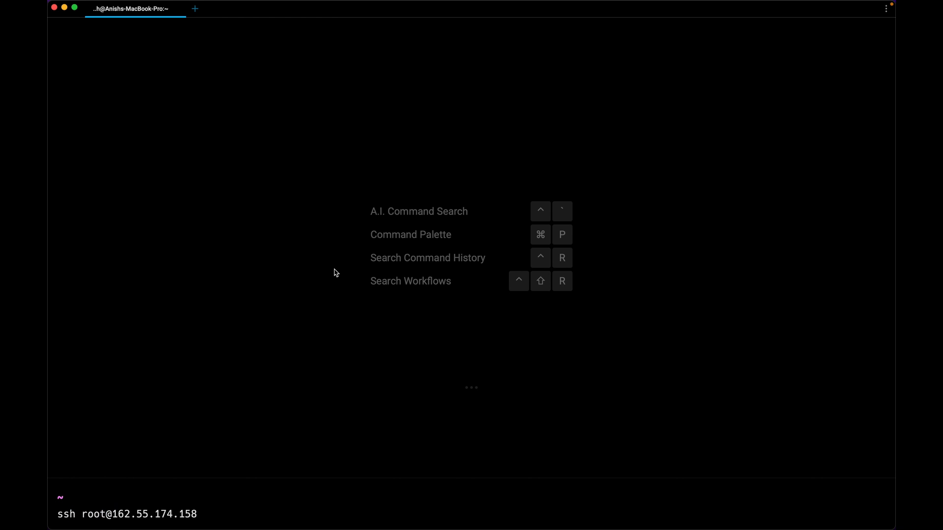
key(Return)
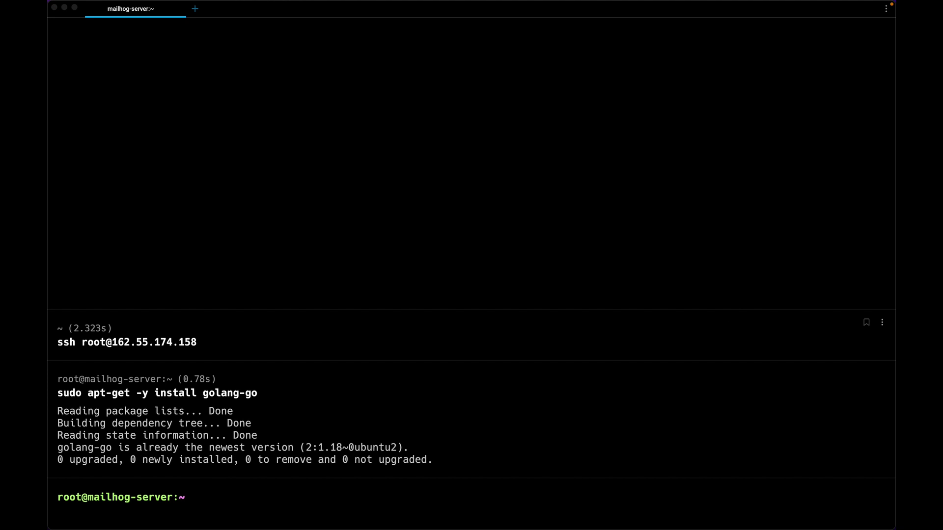
text(go install github.com/mailhog/MailHog@latest)
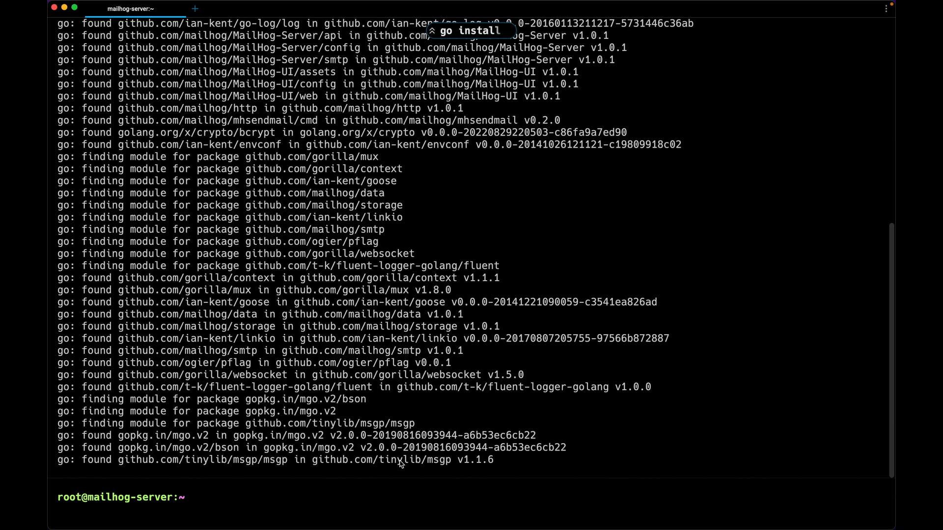
key(Return)
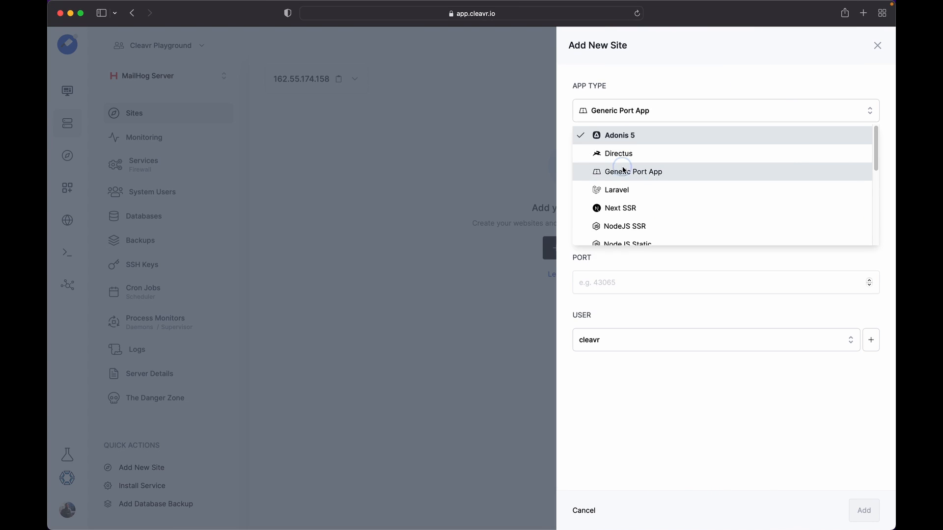
- Create a Generic Port App site on a temporary domain serving port 8025
click(632, 171)
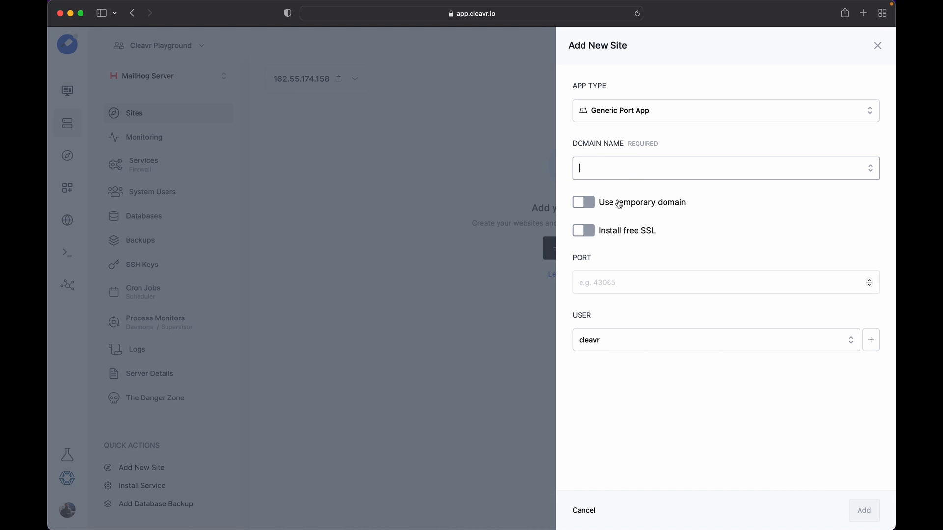
click(583, 201)
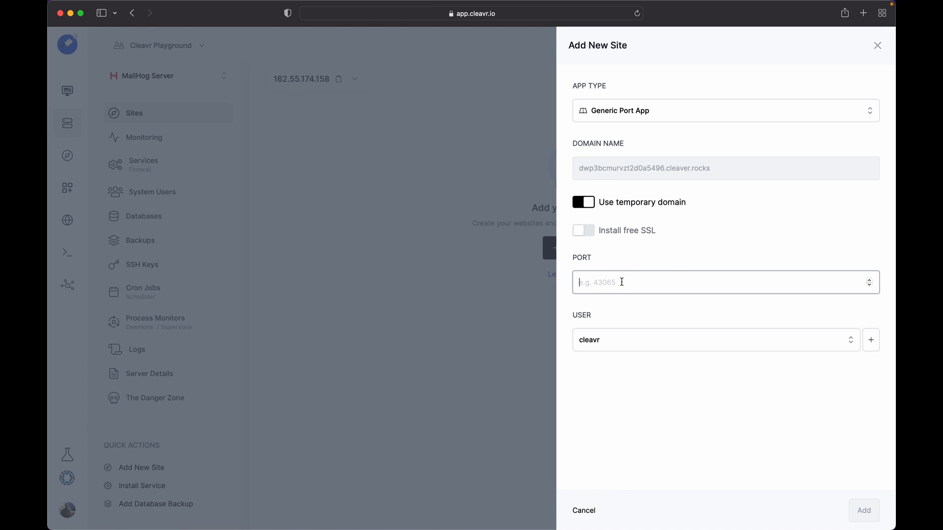
text(8025)
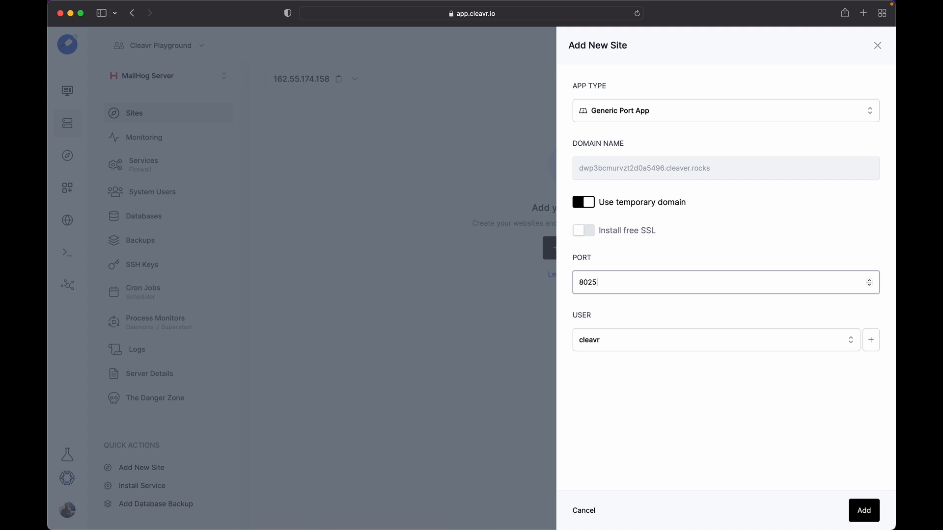
click(863, 511)
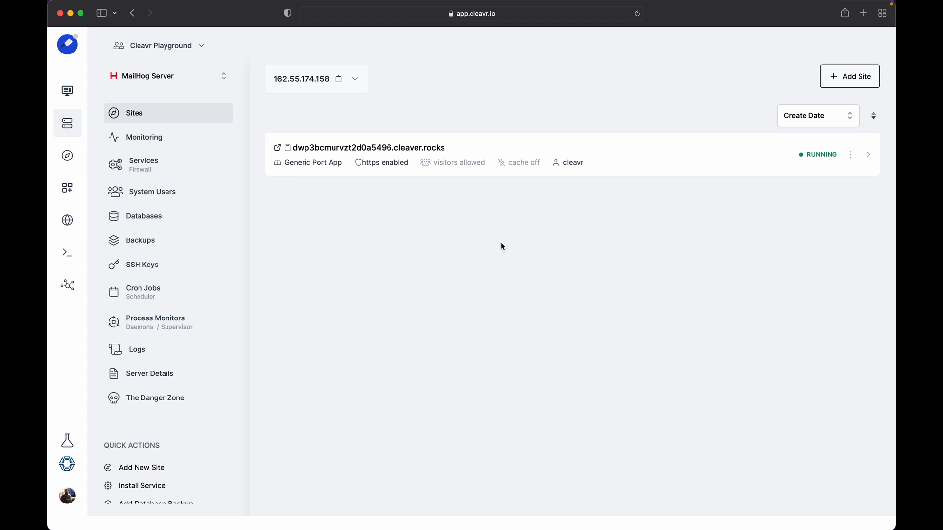
mouse_move(477, 277)
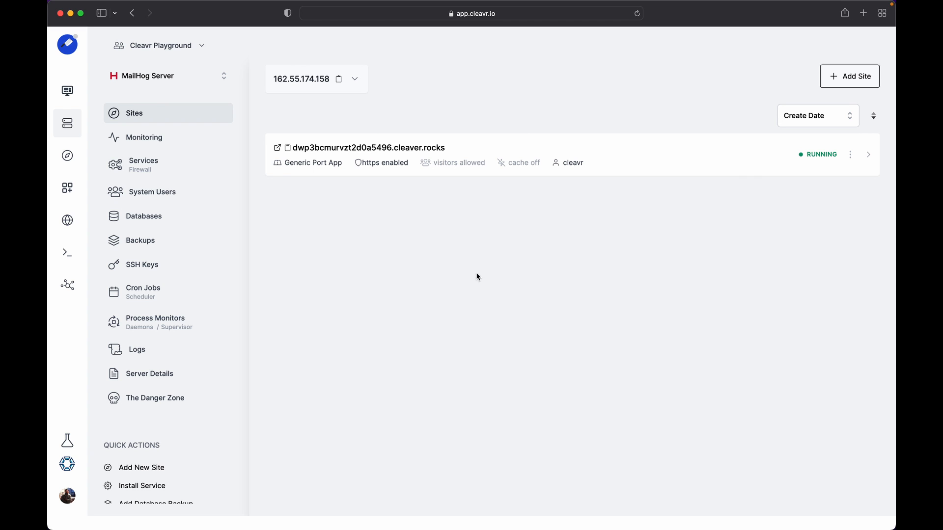
- Open Add New Process Monitor from the server's Process Monitors page
click(155, 322)
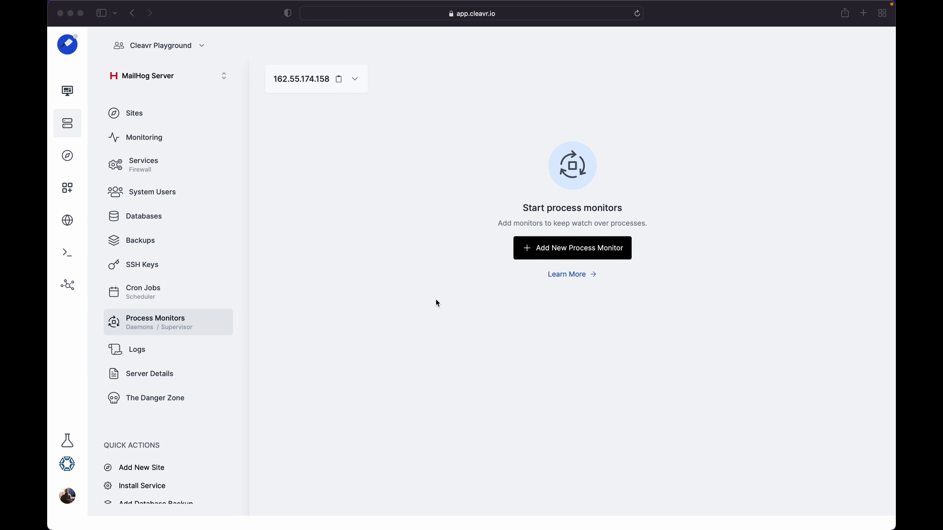
mouse_move(571, 247)
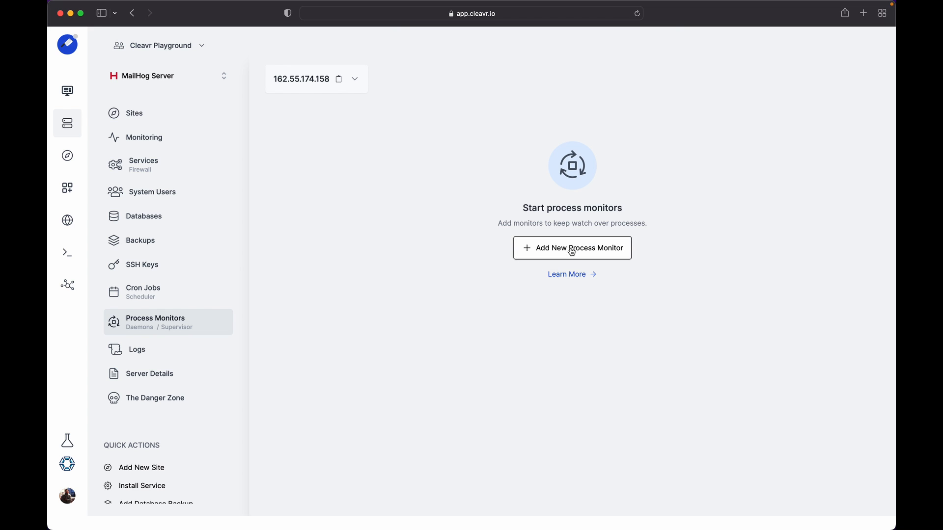
click(571, 247)
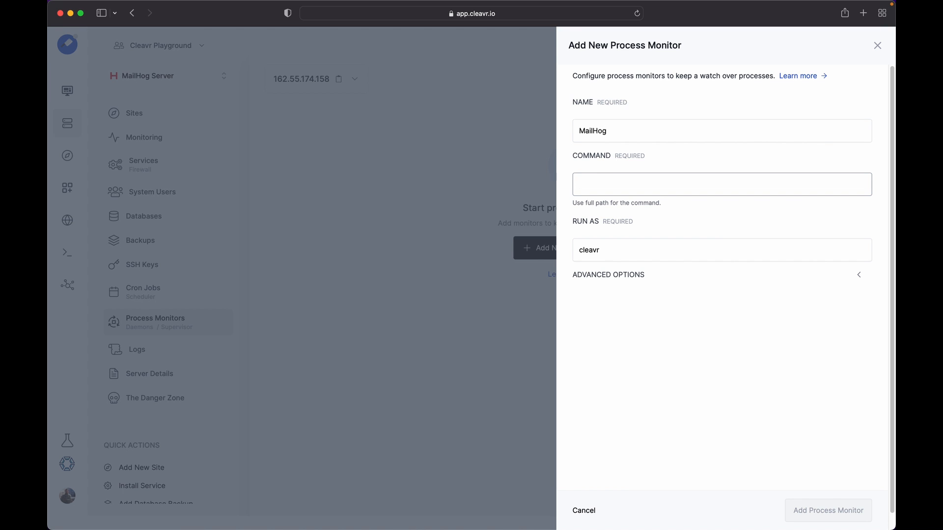
- Add the MailHog process monitor running /root/go/bin/MailHog as root, then view the server's sites
text(/root/go/bin/MailHog)
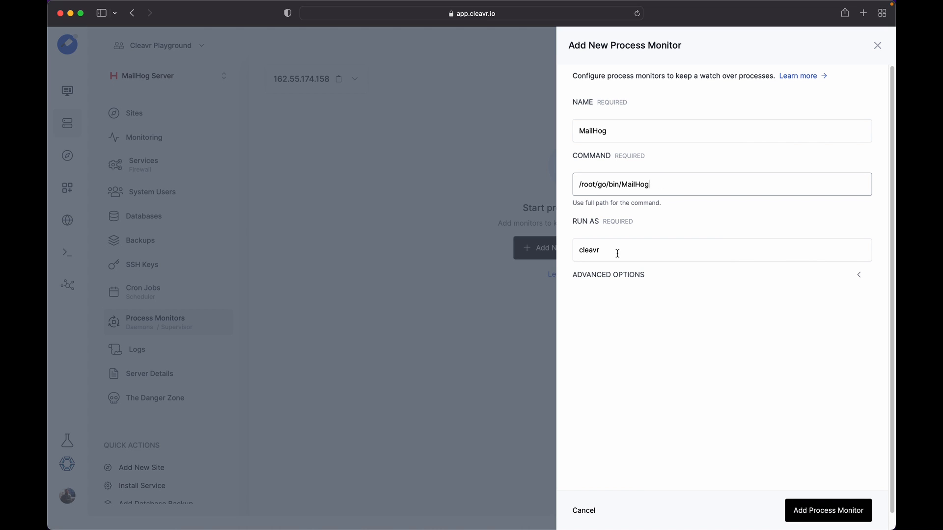
text(root)
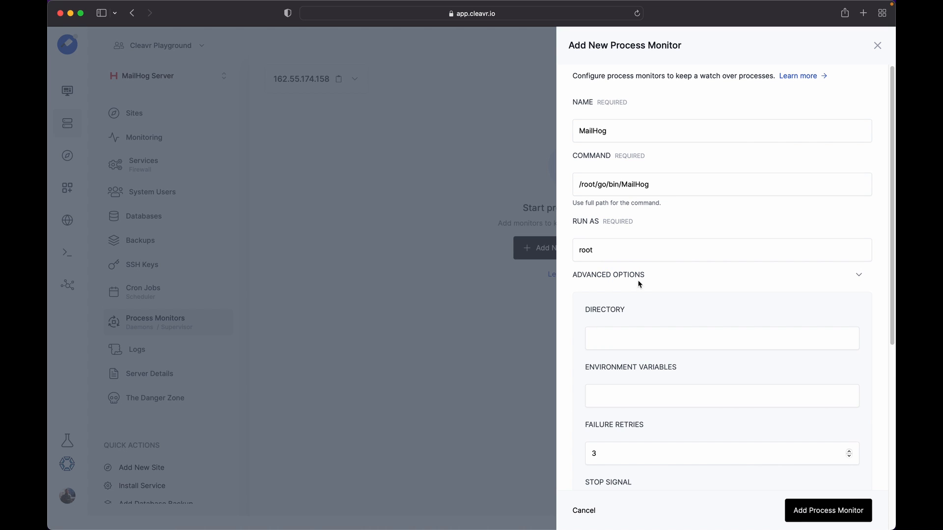
click(608, 275)
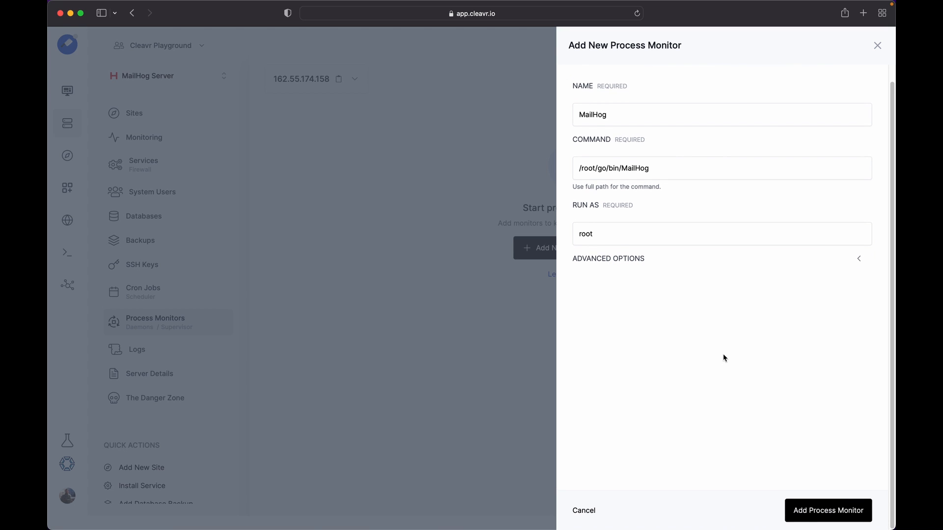
click(827, 510)
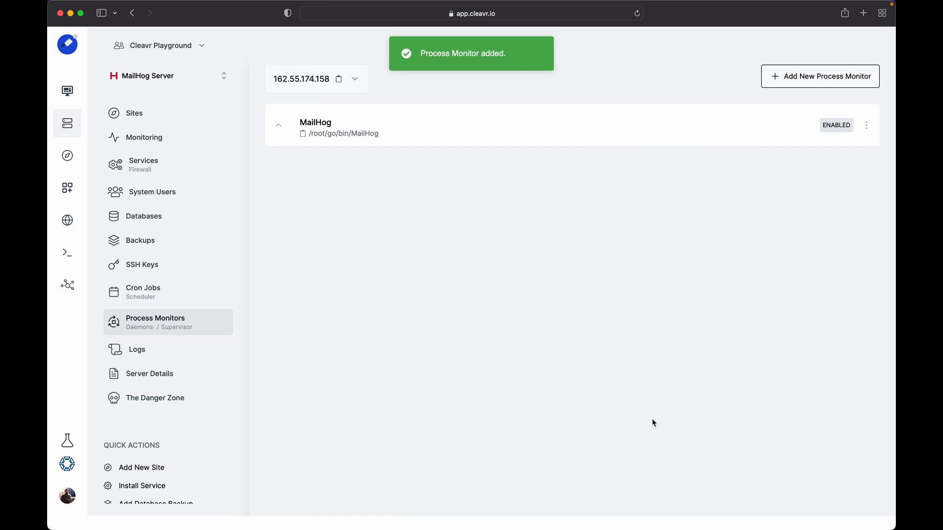
mouse_move(151, 110)
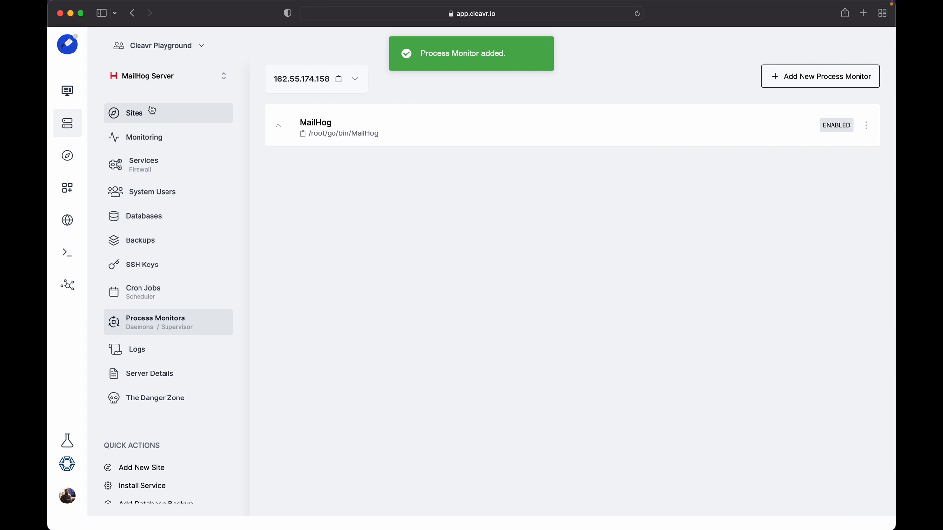
click(133, 113)
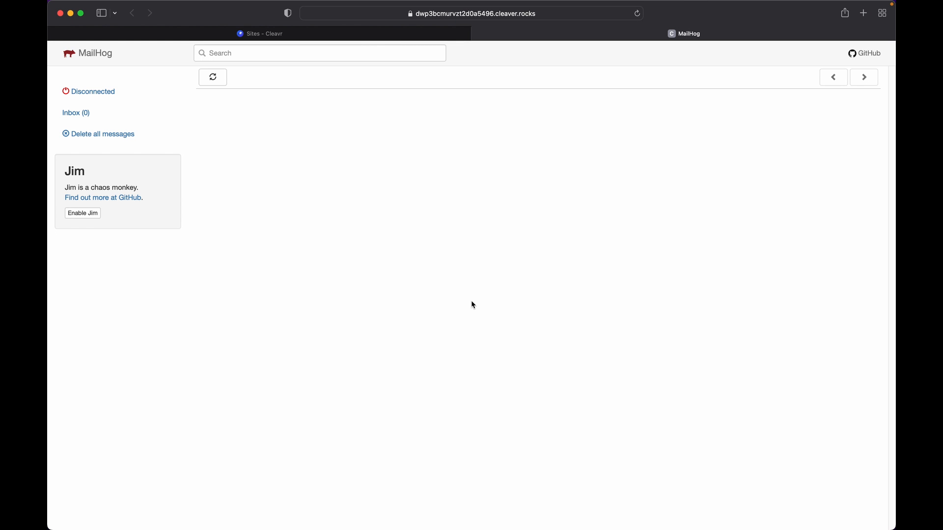
- Return to the Cleavr tab after viewing the MailHog inbox on the temporary domain
click(259, 33)
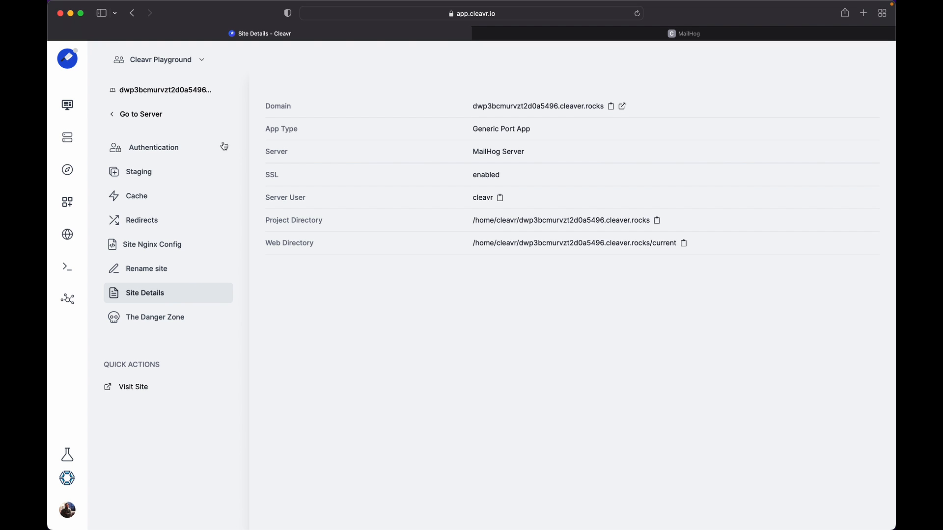
- Lock the site under Authentication and confirm MailHog now shows a login prompt
click(153, 147)
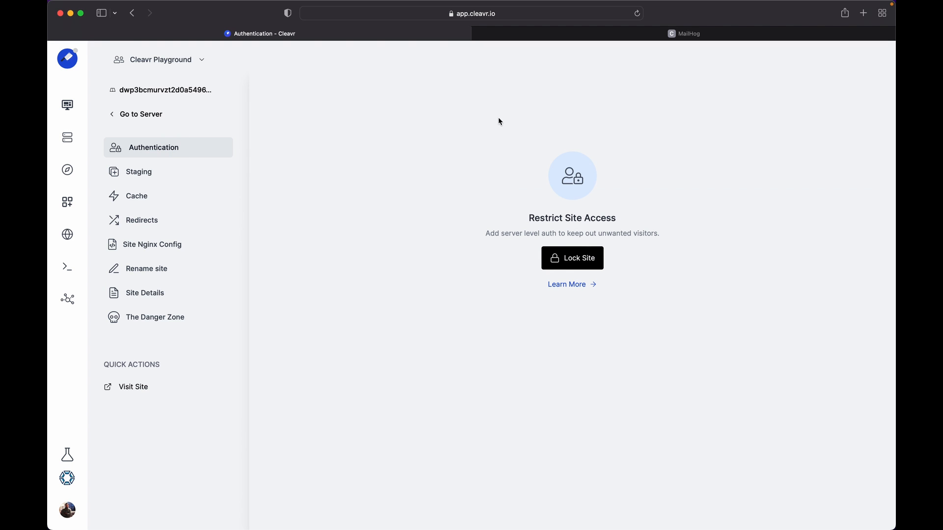
mouse_move(572, 257)
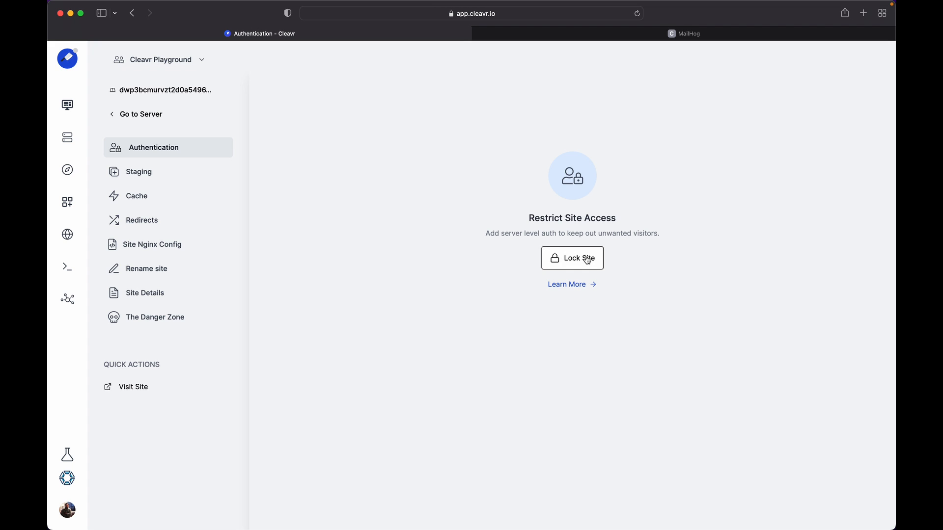
click(572, 258)
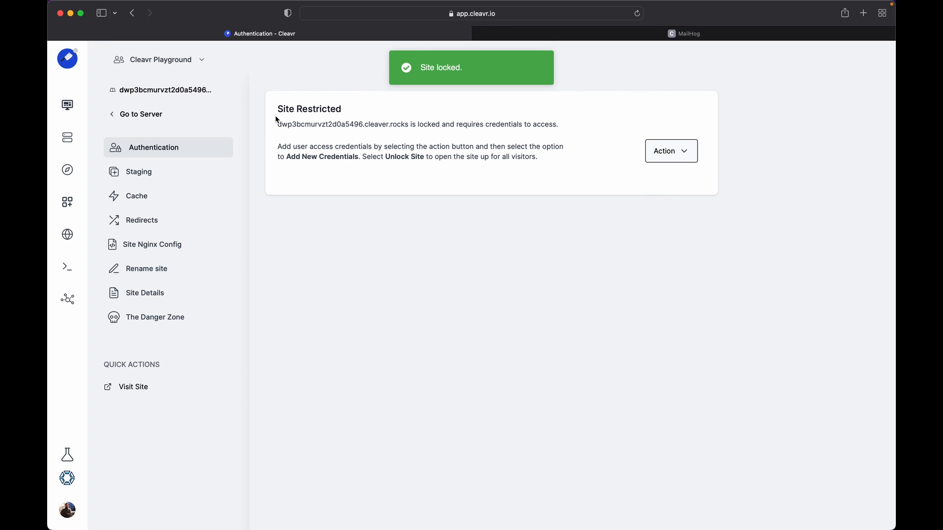
mouse_move(683, 33)
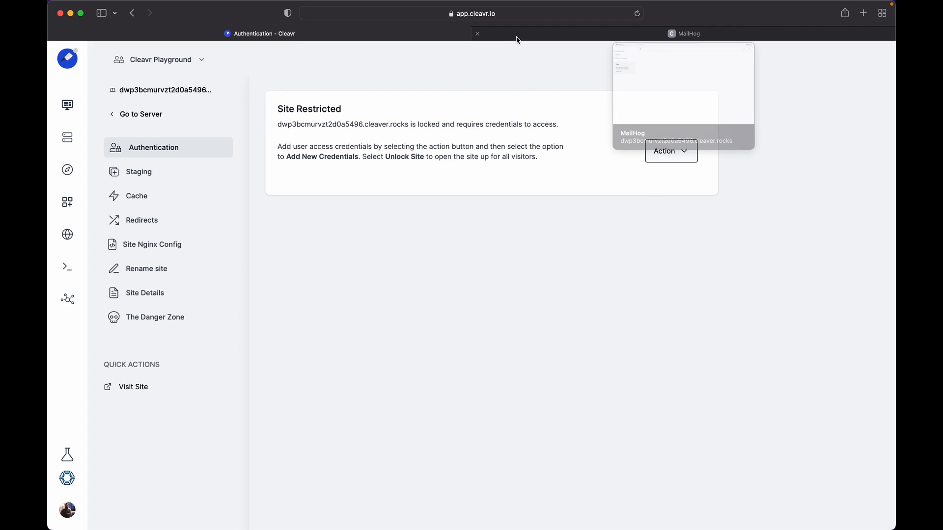
click(688, 33)
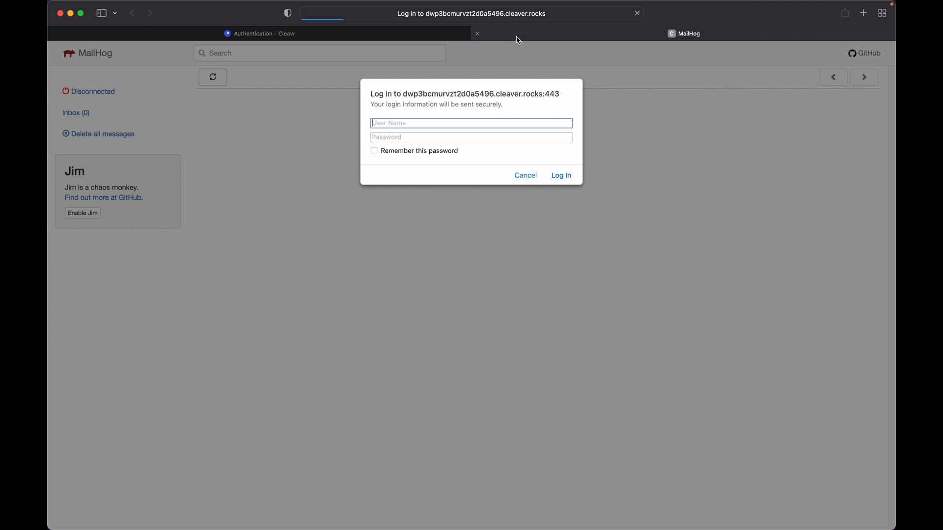
mouse_move(259, 33)
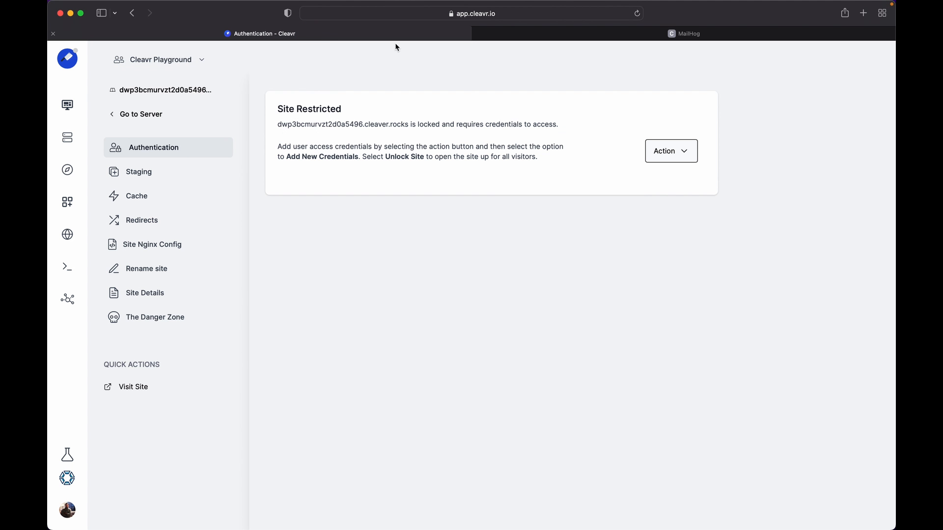
- Add new access credentials for the locked site and return to the MailHog login
click(671, 151)
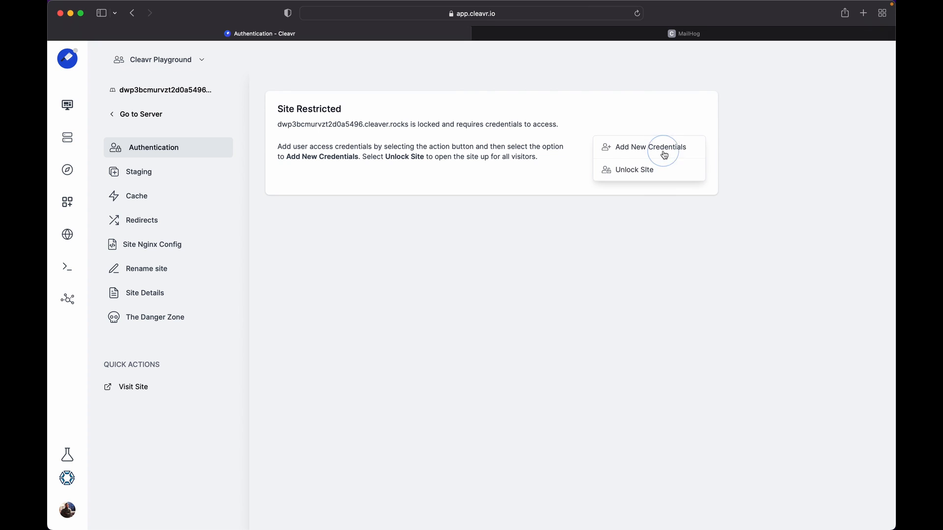
click(651, 147)
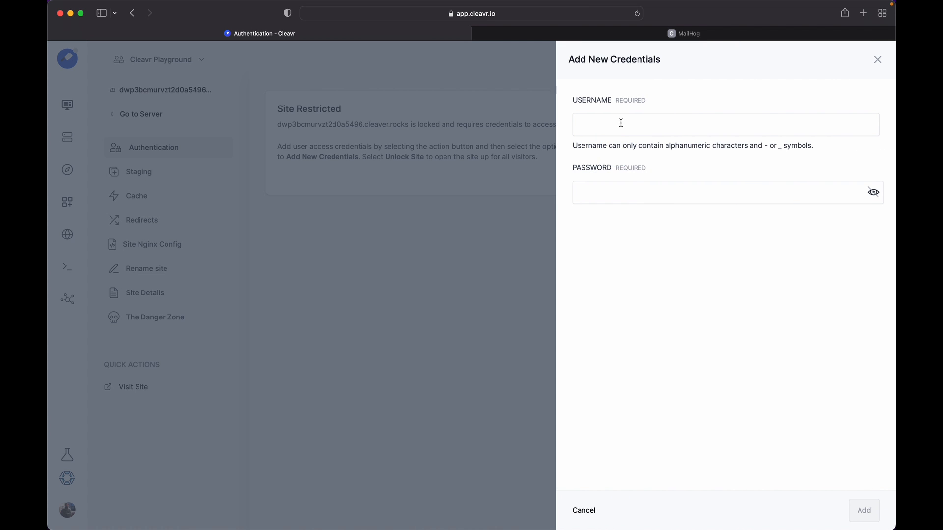
click(864, 511)
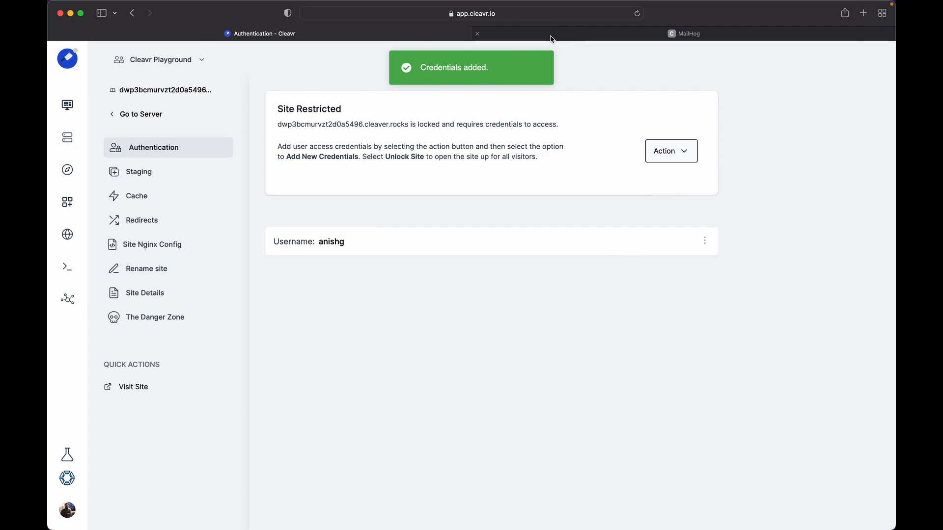
click(689, 33)
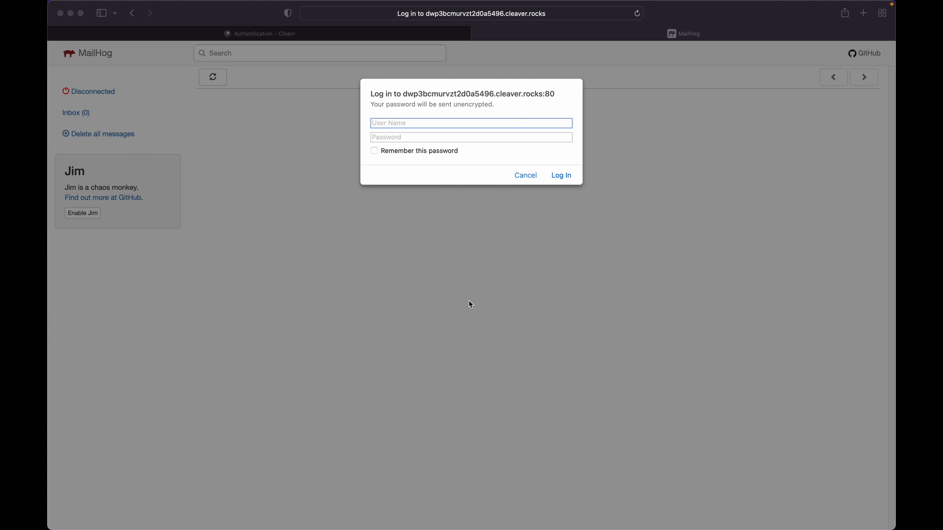